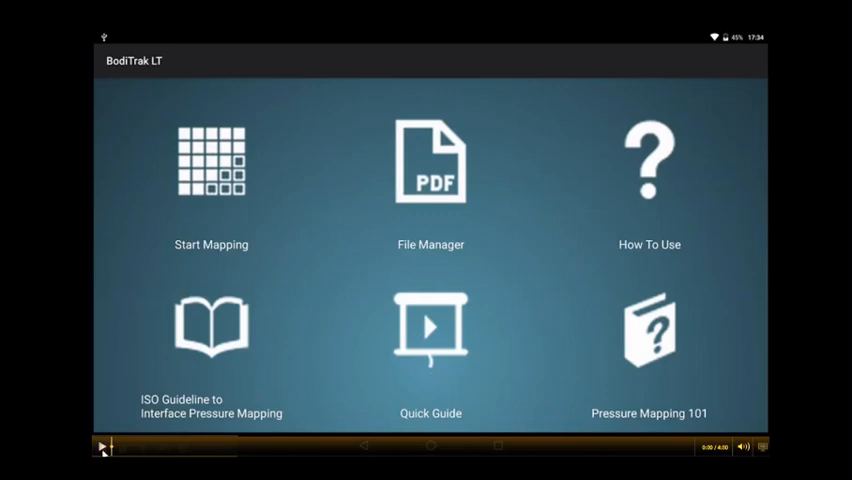
Step: Launch BodiTrak LT from the Android app drawer to reach its home menu
click(103, 446)
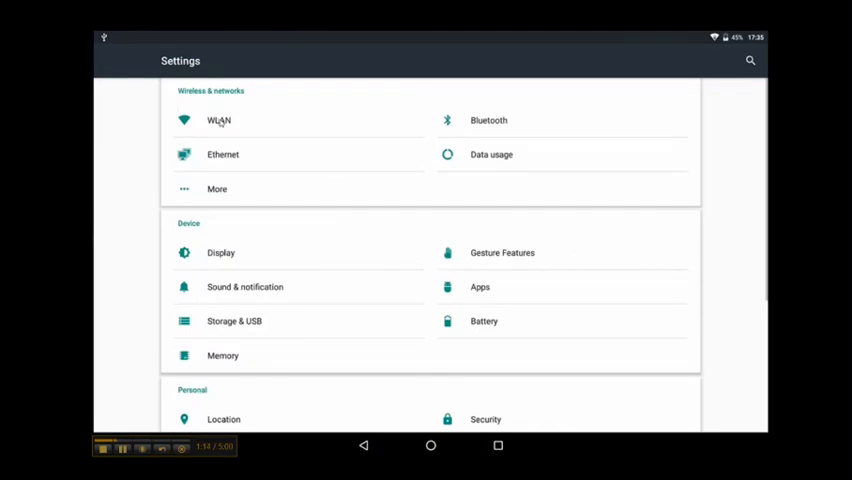
click(218, 120)
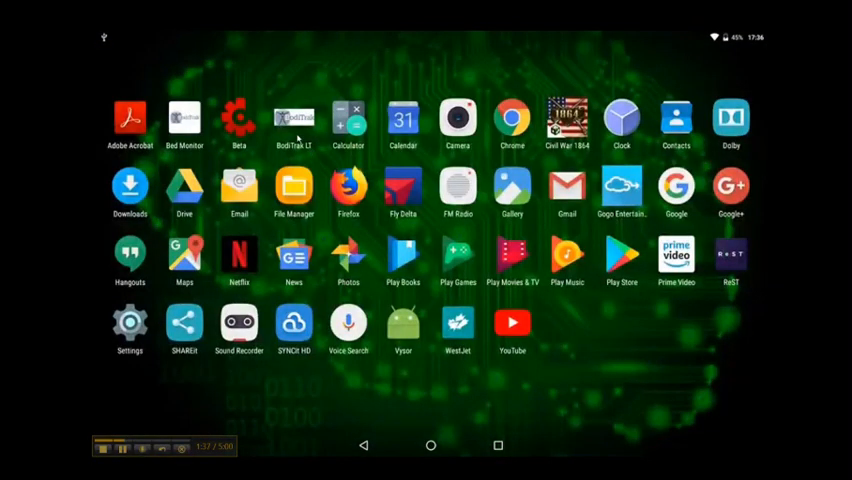
click(293, 120)
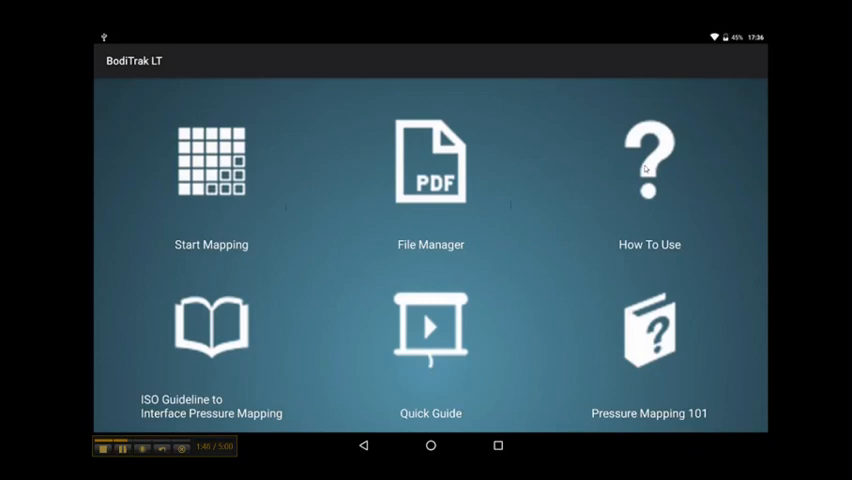
mouse_move(461, 176)
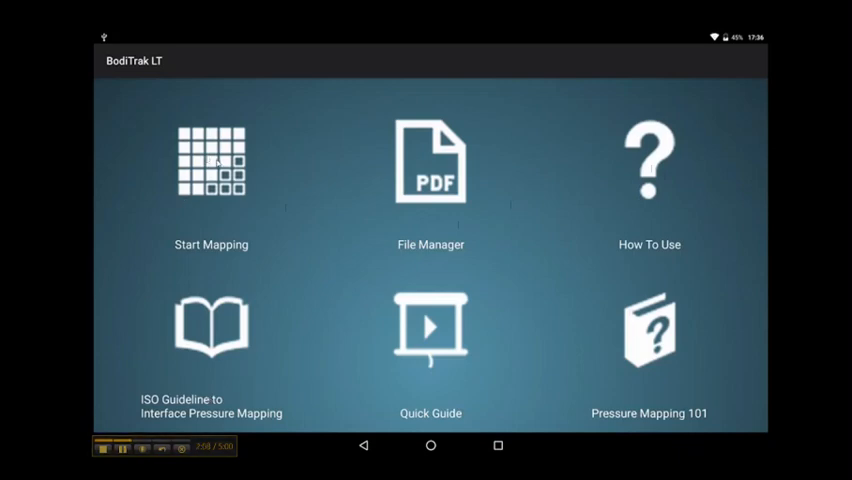
Step: Start Mapping to bring up the live pressure and gradient maps with the timer at zero
click(211, 160)
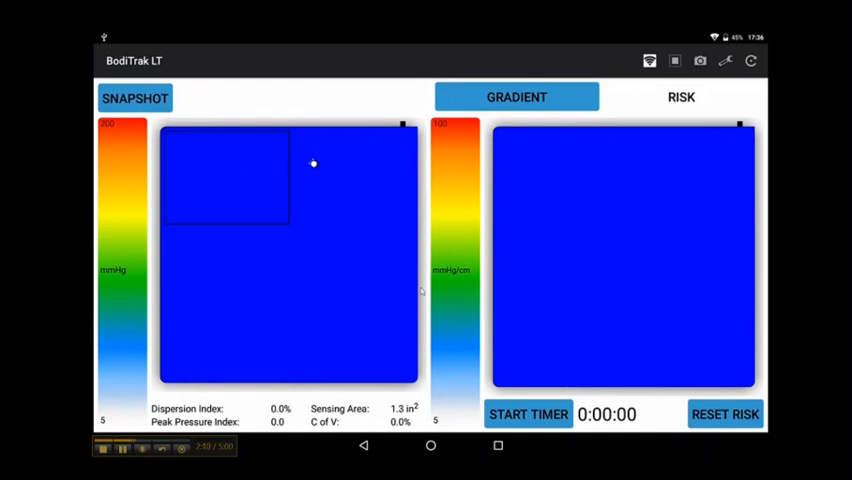
mouse_move(375, 260)
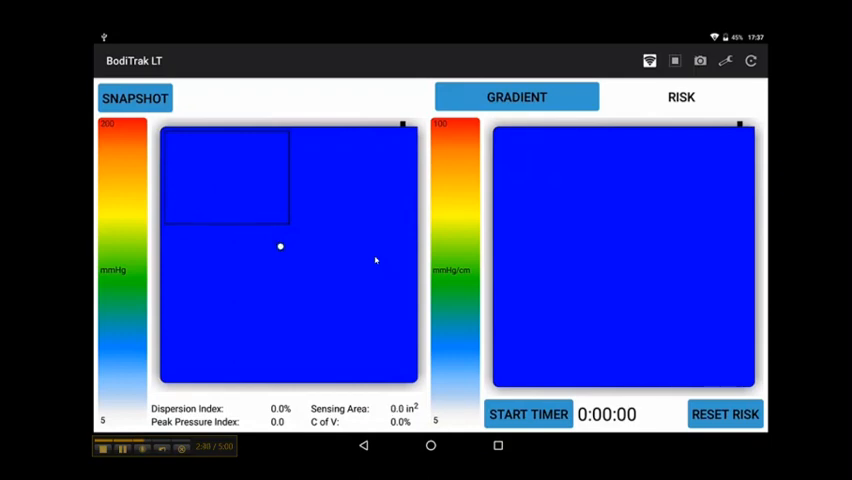
Step: Drag the dispersion index box from the top-left corner to the centre of the pressure map
drag(281, 252, 380, 343)
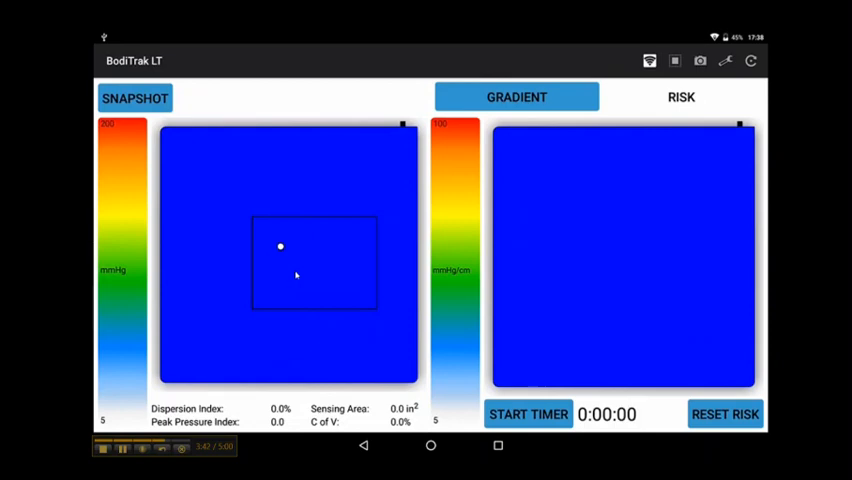
mouse_move(320, 262)
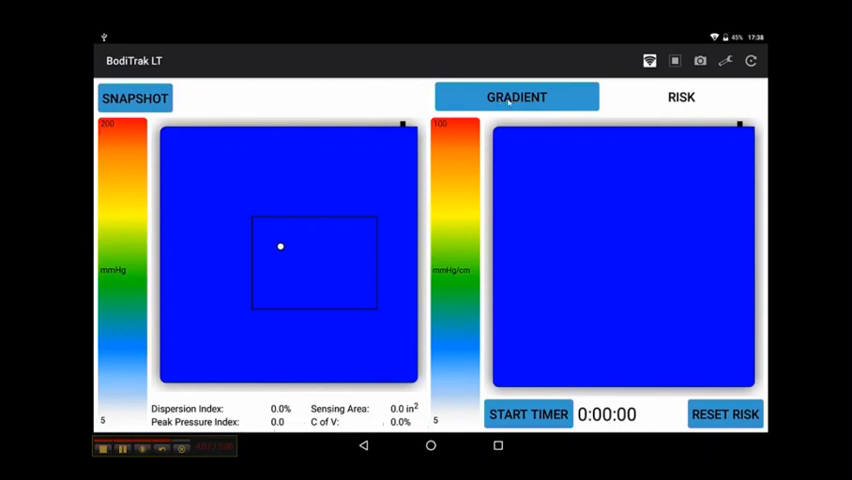
Step: Switch the right-hand map from the GRADIENT view to the RISK view
drag(281, 247, 365, 247)
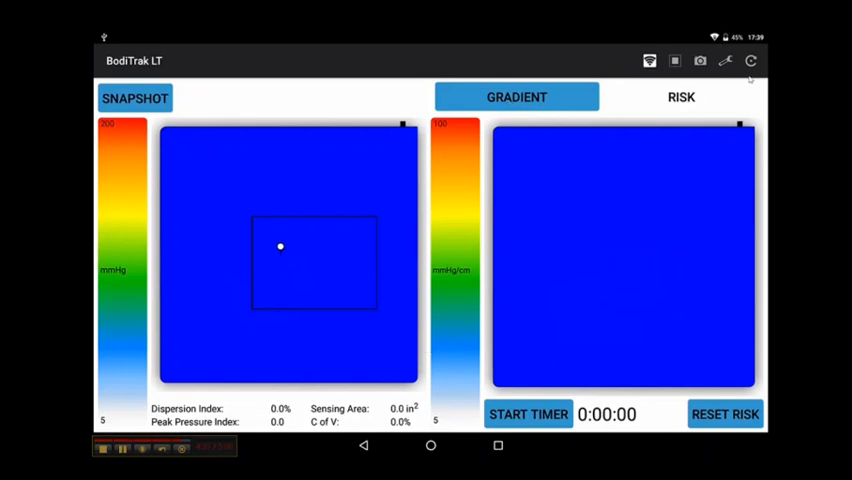
click(680, 97)
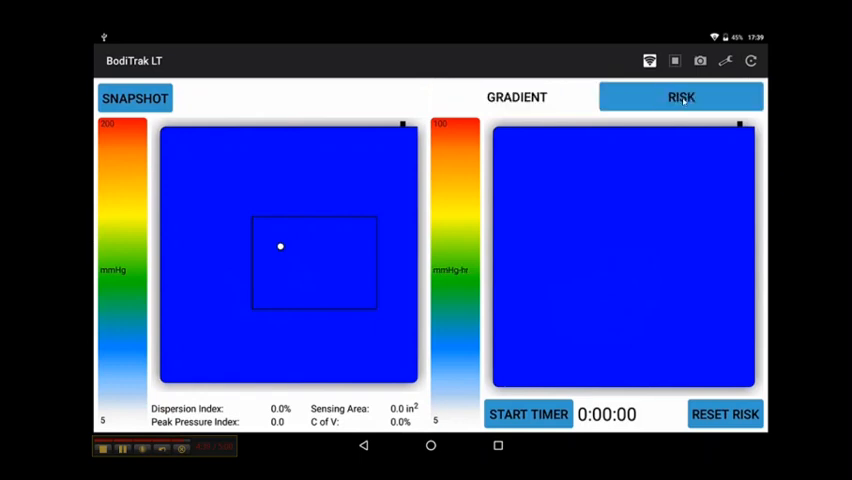